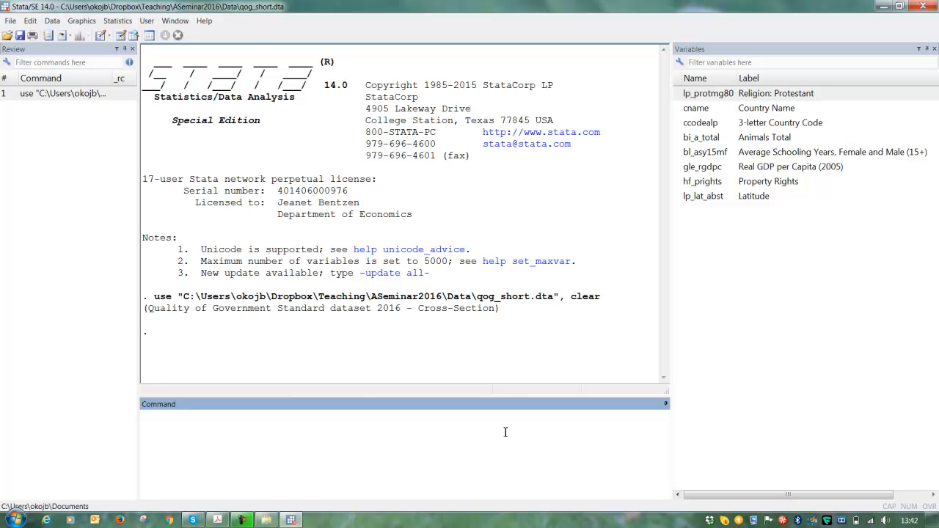
- Run a robust regression (reg ... , r) of gle_rgdpc on hf_prights
click(404, 416)
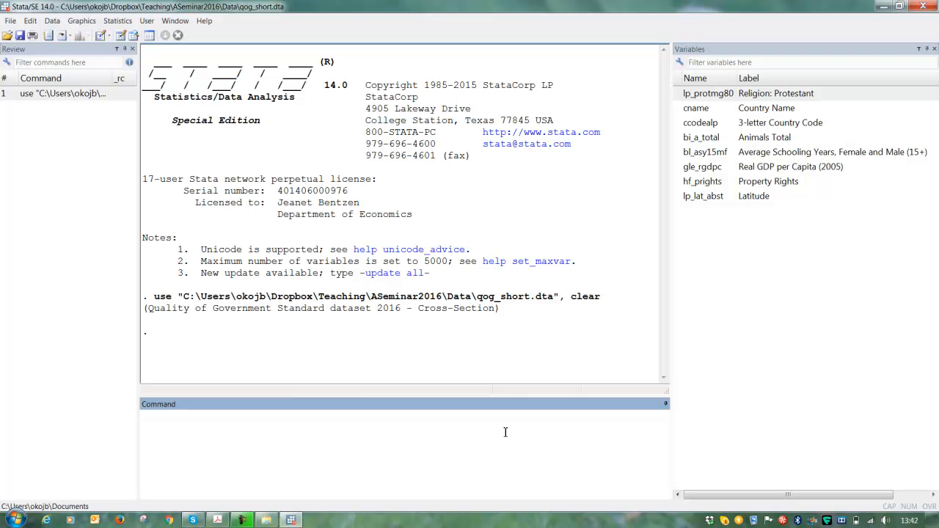
text(reg)
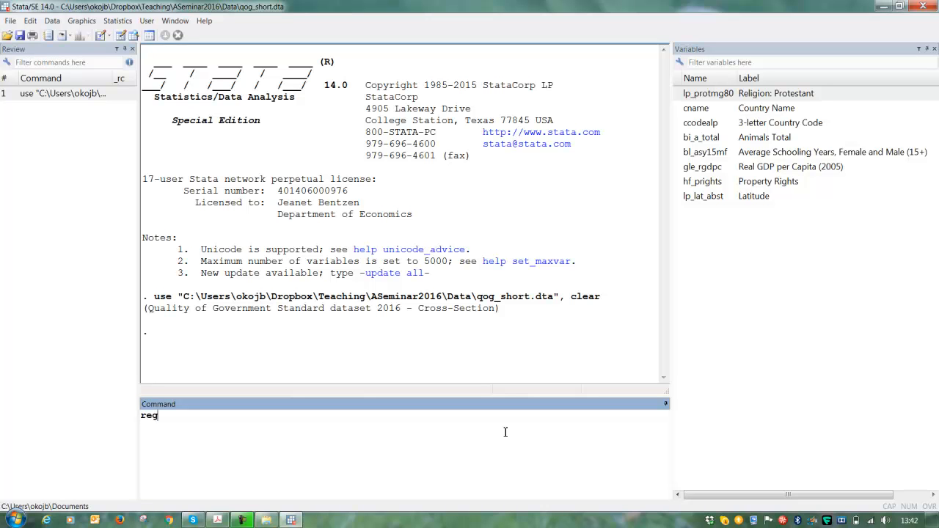
mouse_move(670, 316)
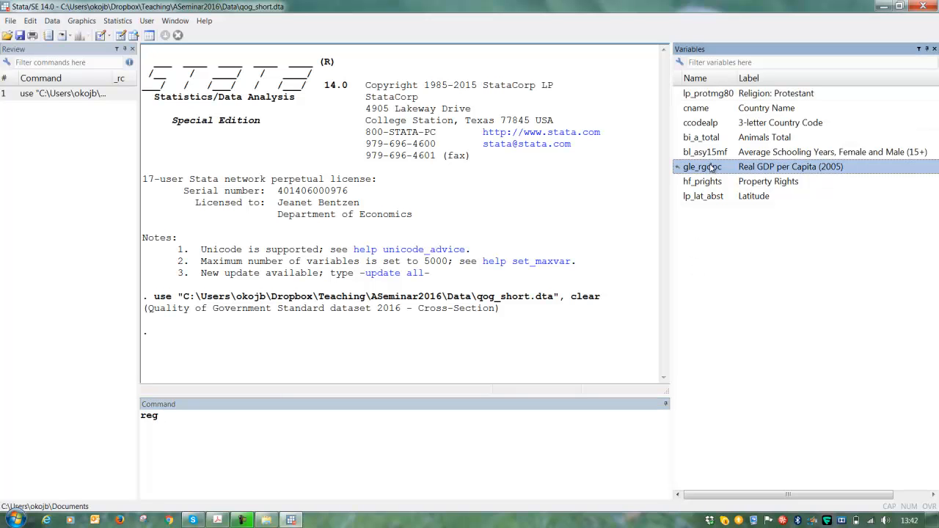
double_click(702, 167)
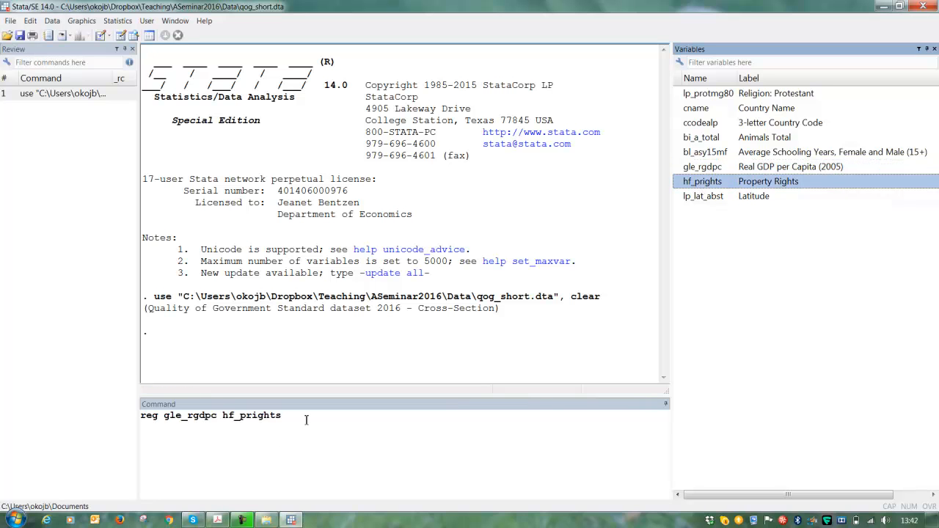
text(, r)
key(Return)
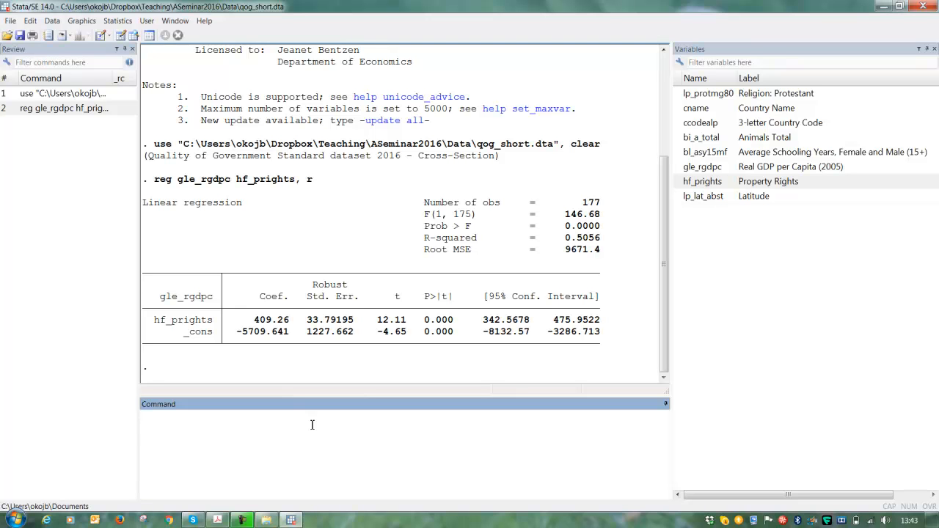
click(293, 418)
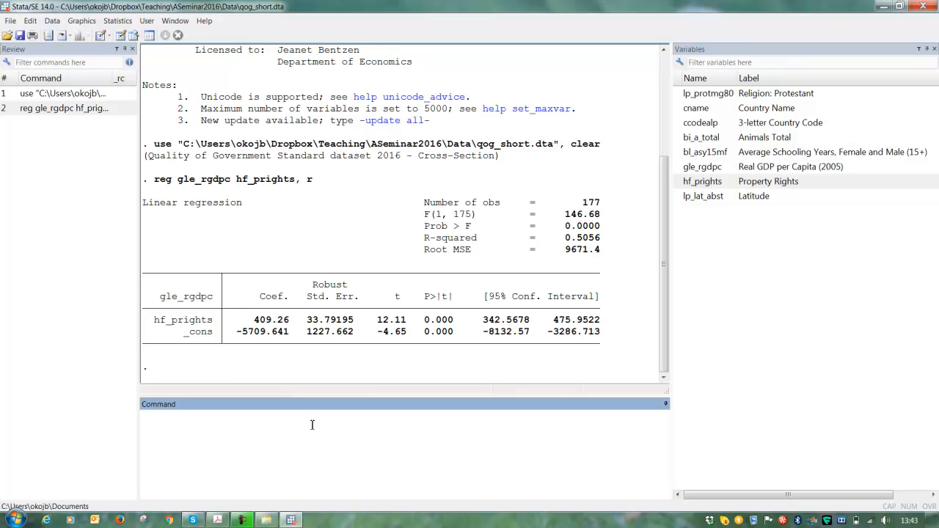
click(311, 422)
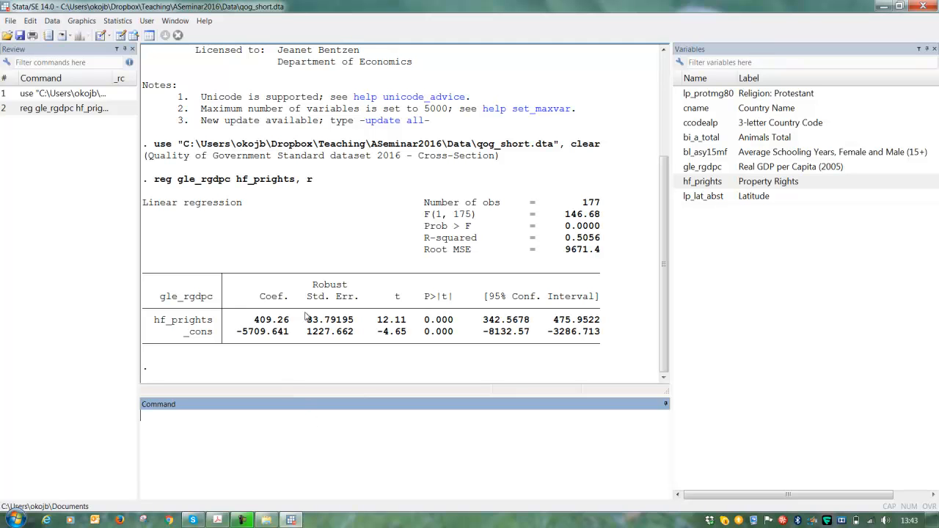
mouse_move(266, 331)
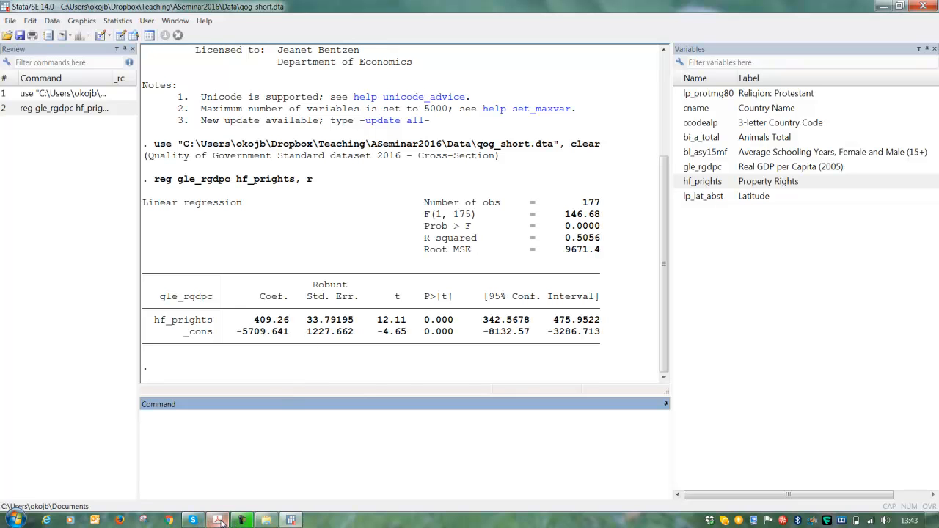
- Switch to the Determinants handout PDF at the Deep determinants slide
click(241, 521)
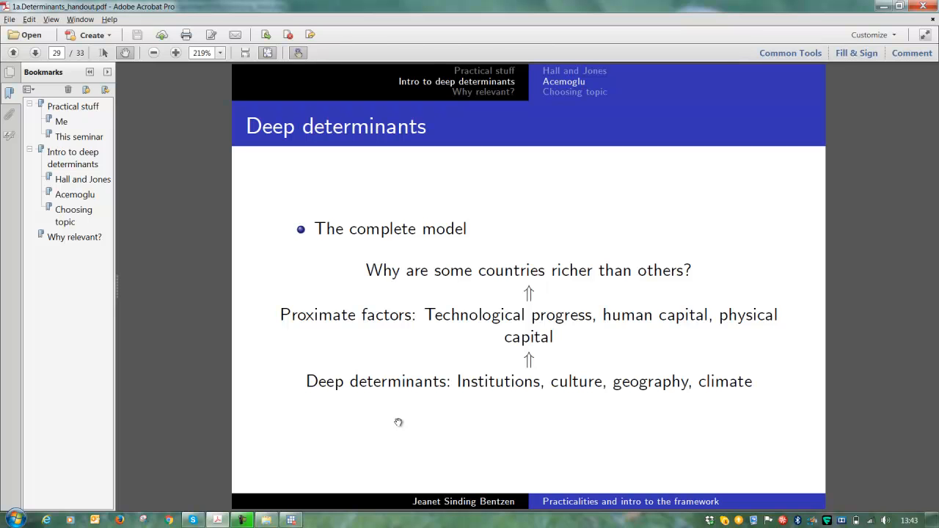
mouse_move(696, 271)
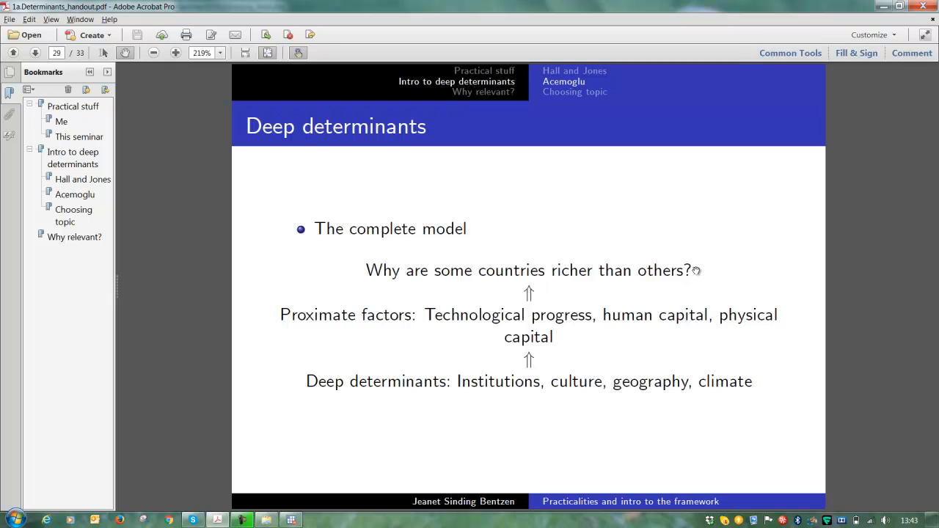
mouse_move(701, 270)
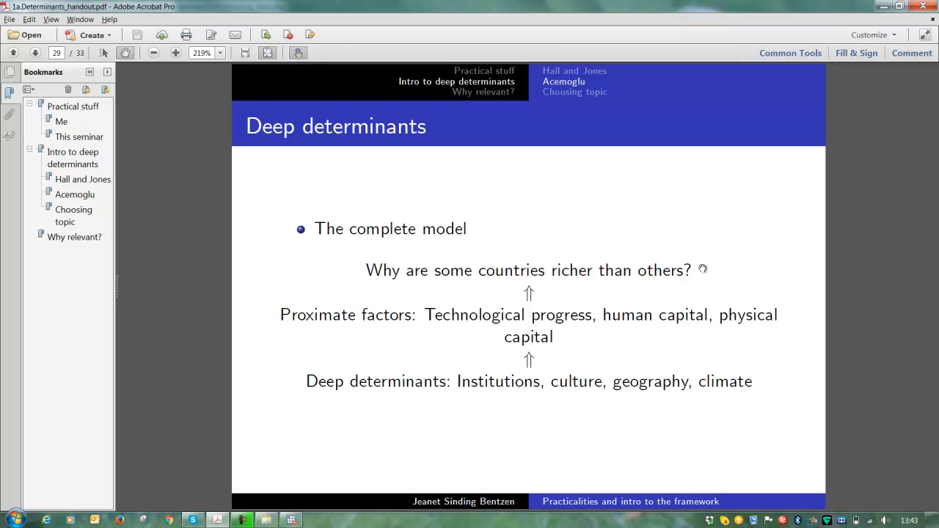
mouse_move(770, 381)
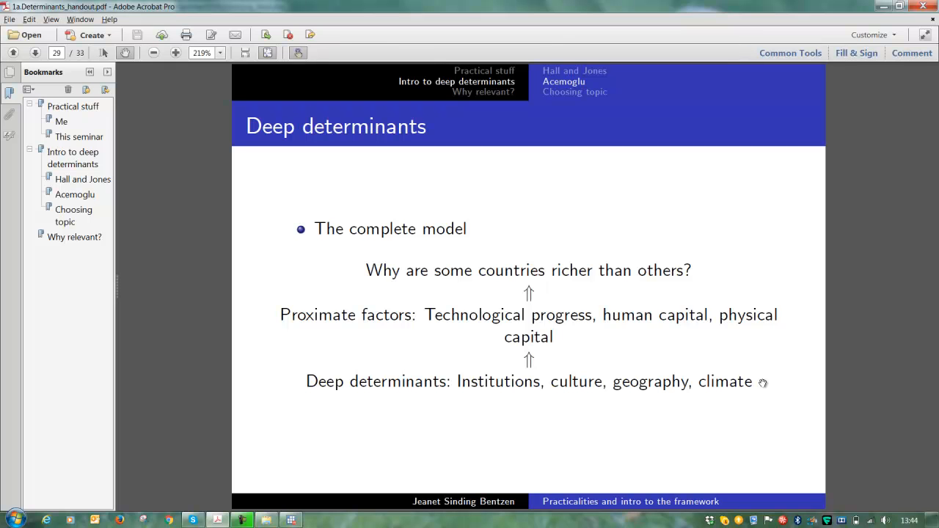
mouse_move(515, 393)
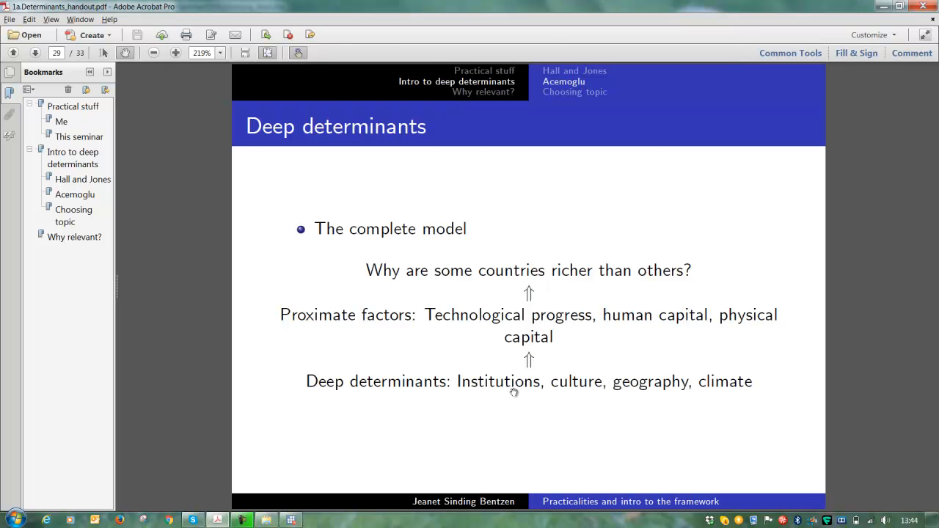
mouse_move(575, 388)
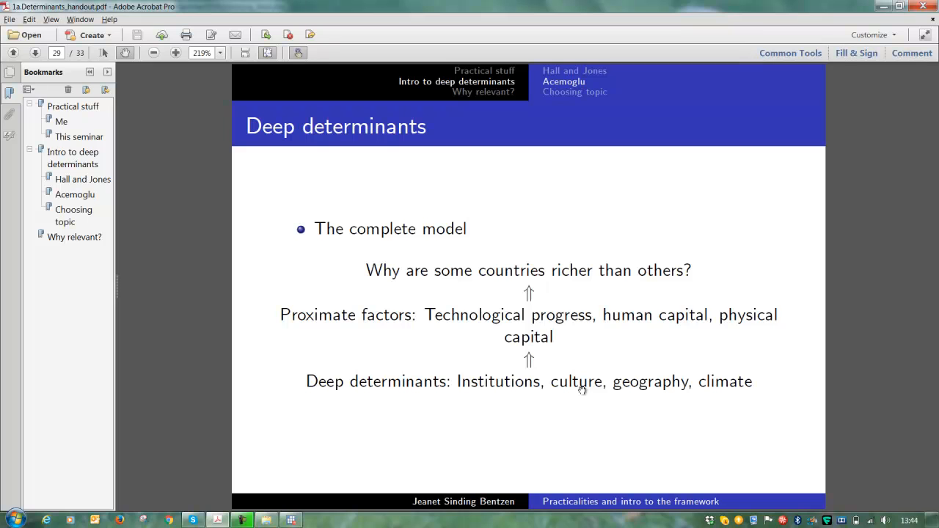
mouse_move(683, 389)
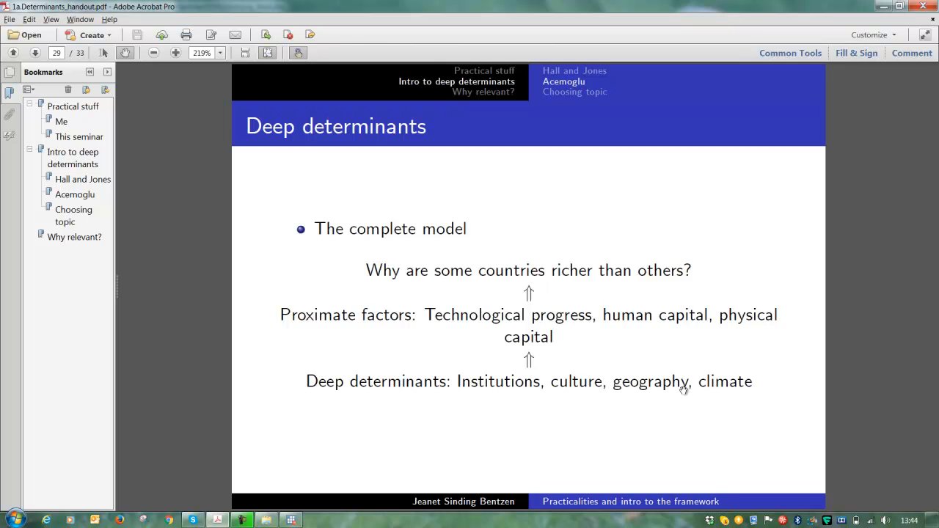
mouse_move(732, 395)
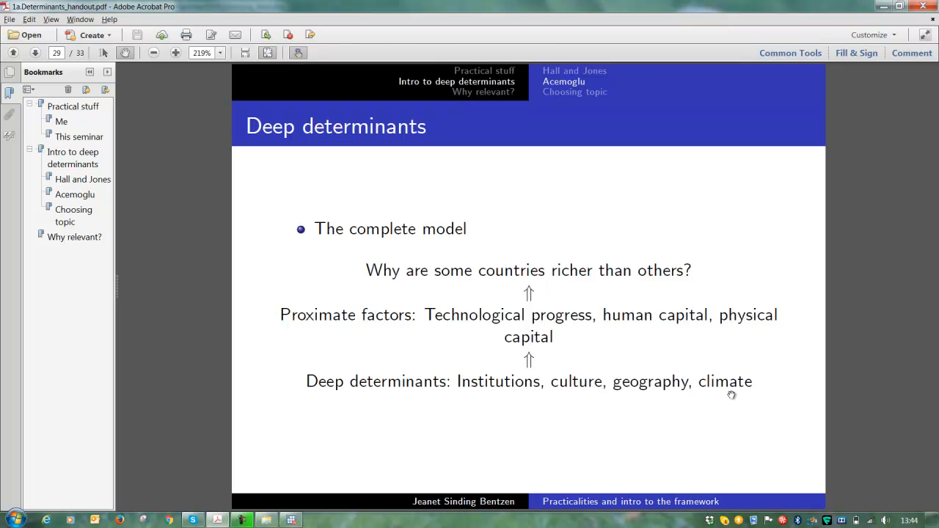
mouse_move(505, 408)
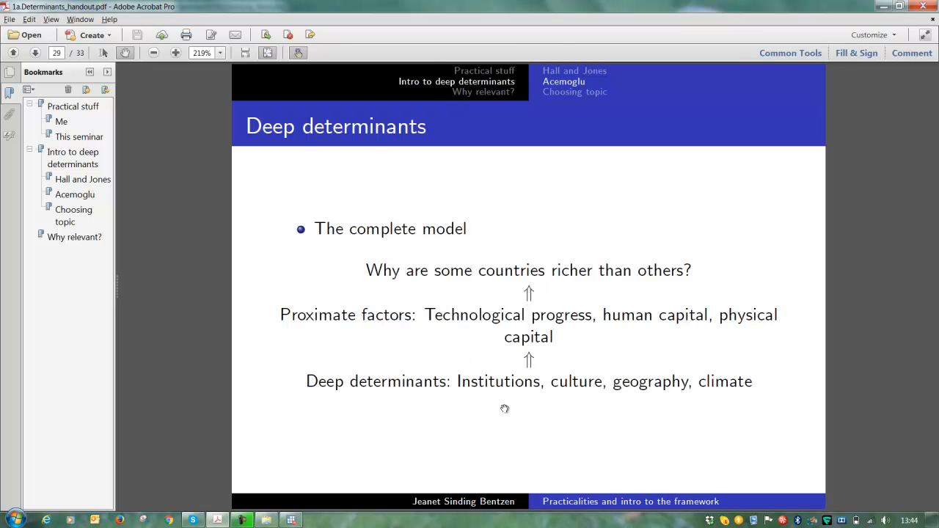
mouse_move(499, 394)
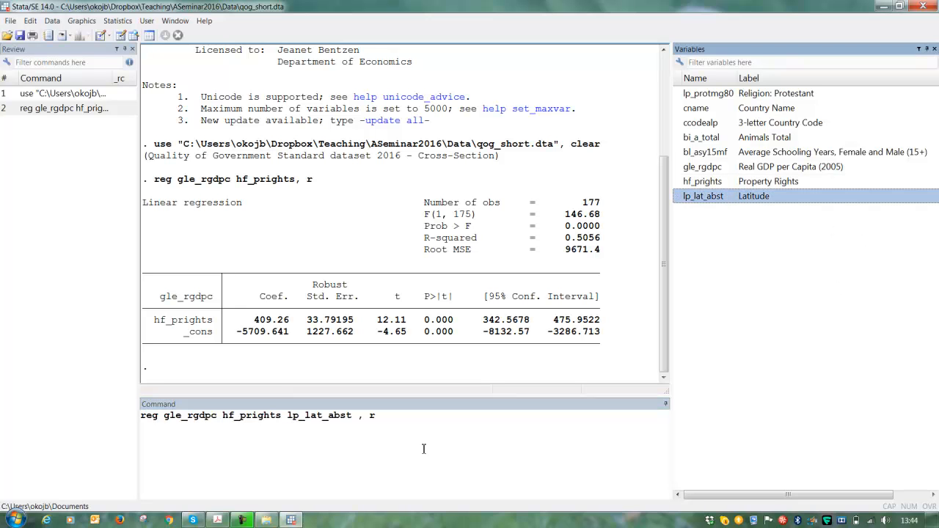
- Run the robust regression of gle_rgdpc on hf_prights and lp_lat_abst
key(Return)
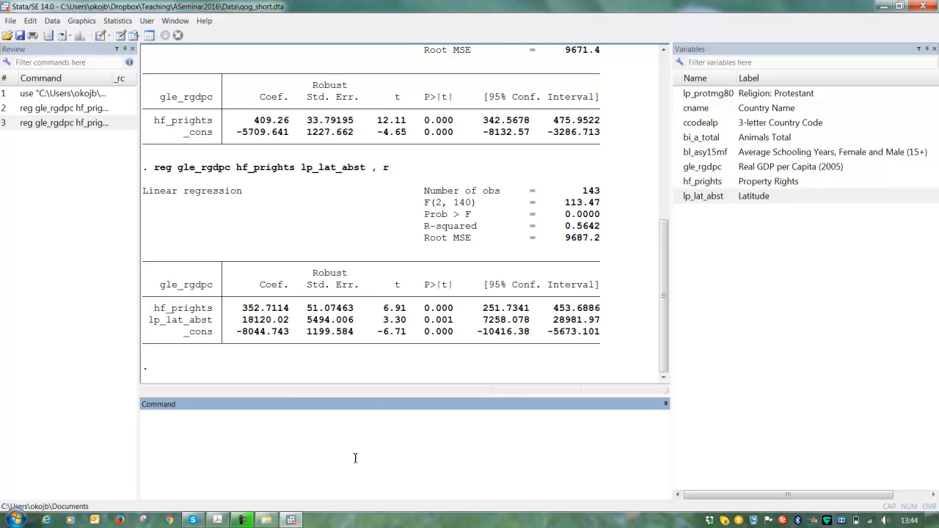
- Rerun the robust regression adding bi_a_total and then lp_protmg80 as controls
text(reg gle_rgdpc hf_prights lp_lat_abst , r)
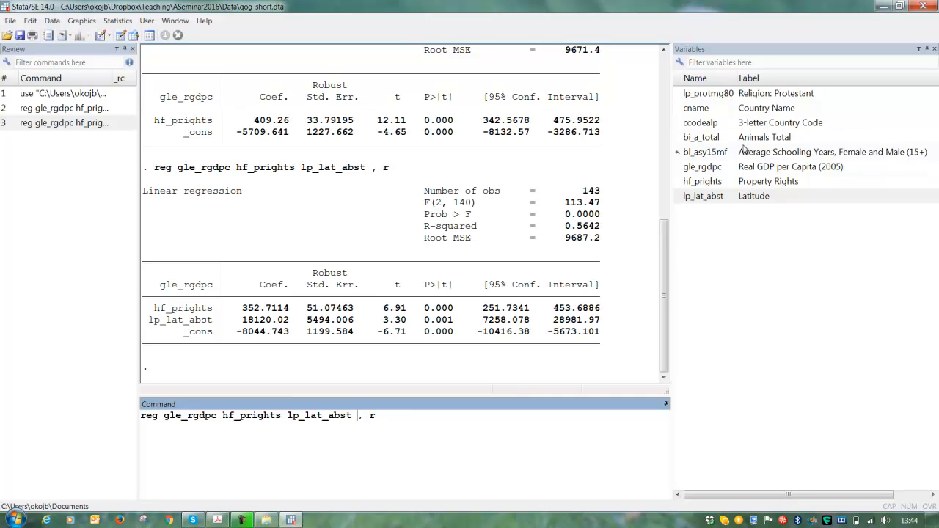
mouse_move(733, 138)
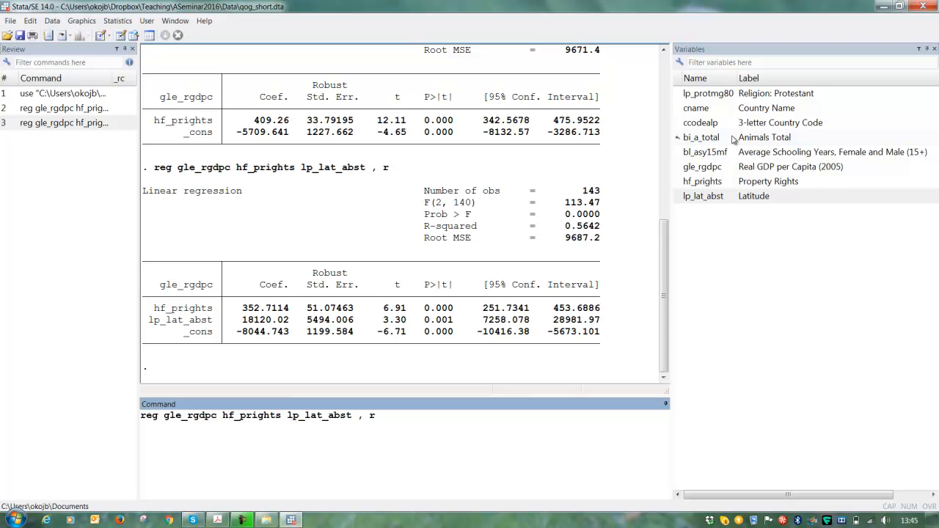
click(700, 137)
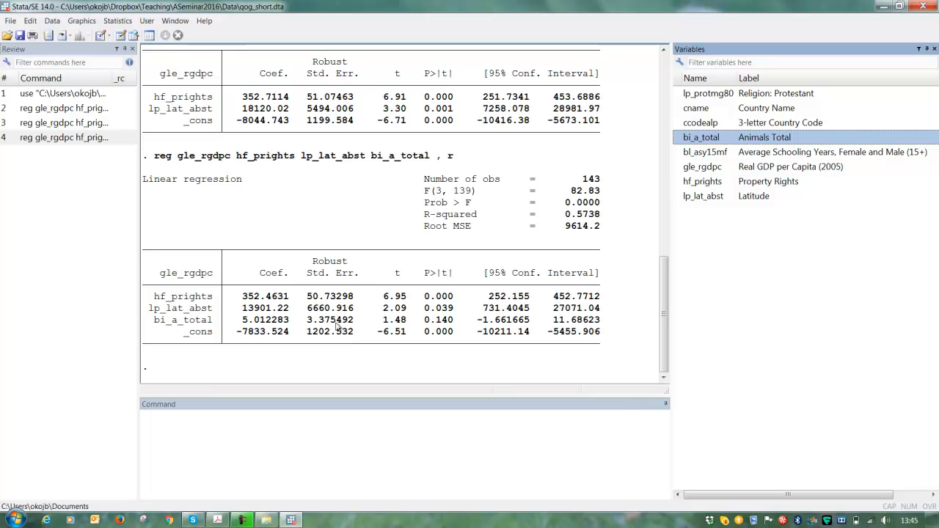
mouse_move(234, 326)
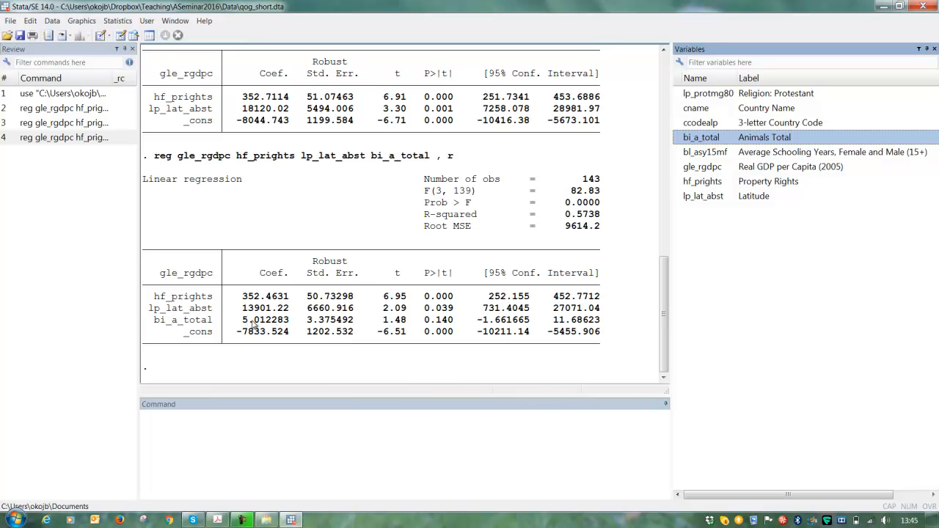
click(272, 428)
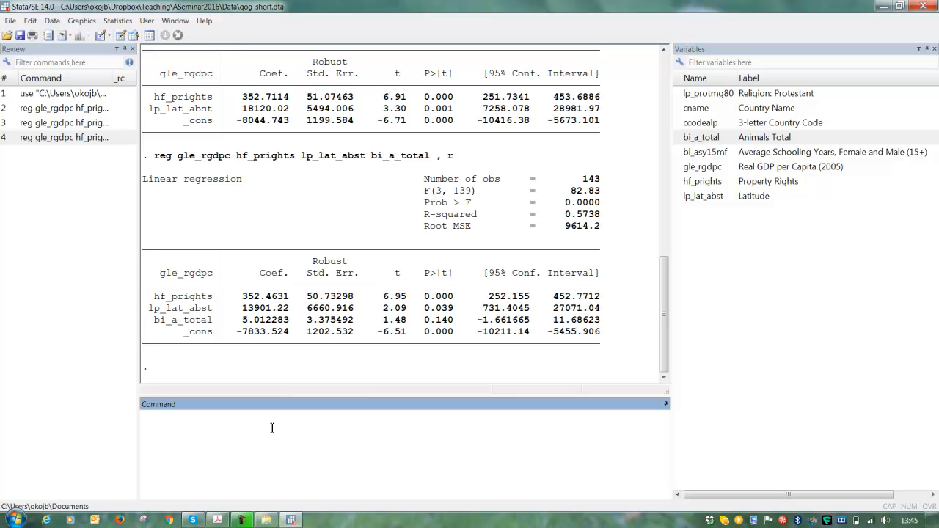
text(reg gle_rgdpc hf_prights lp_lat_abst bi_a_total , r)
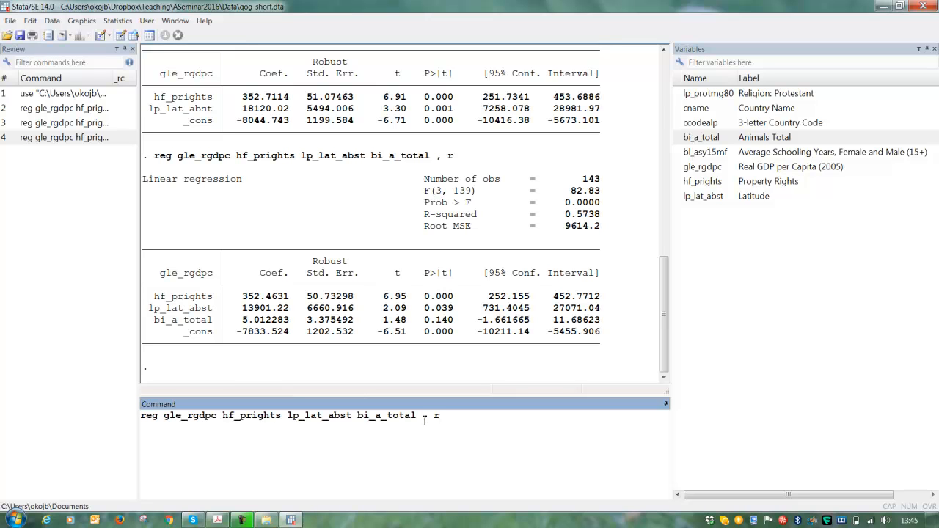
mouse_move(636, 285)
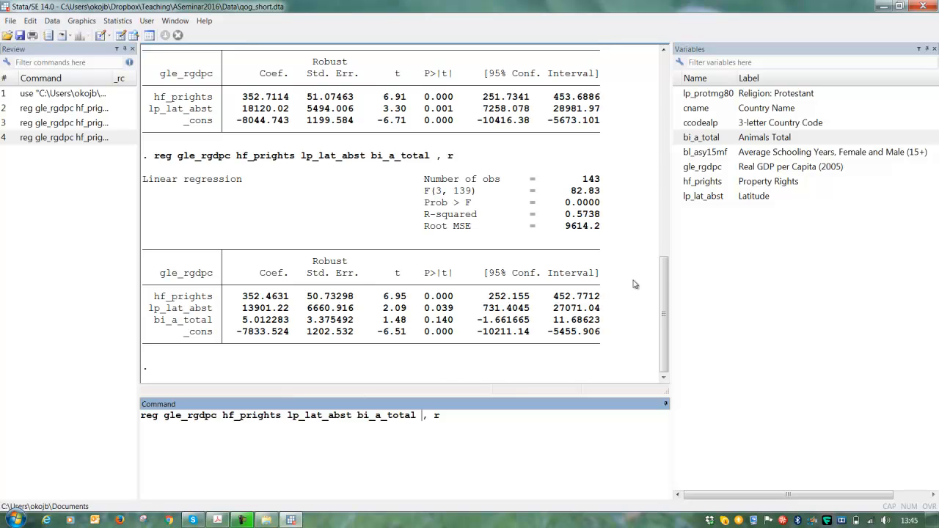
mouse_move(778, 162)
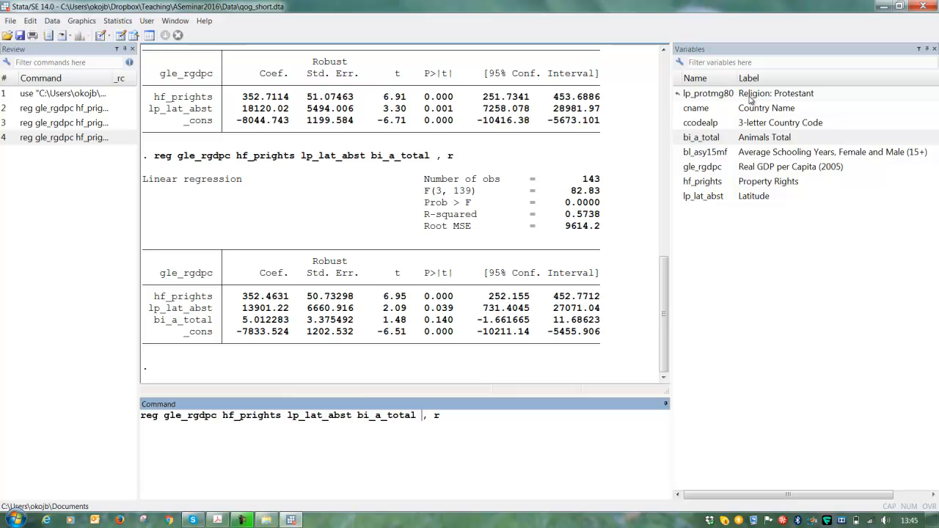
click(709, 93)
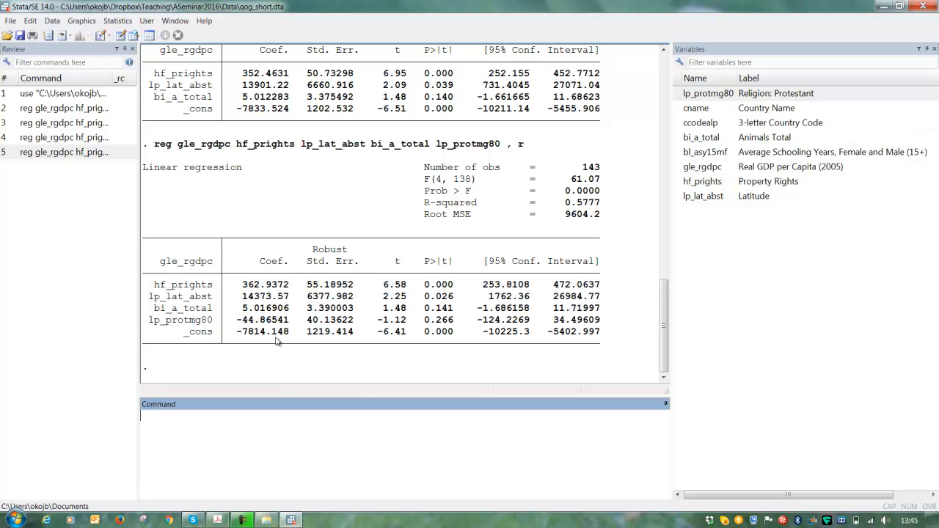
mouse_move(475, 330)
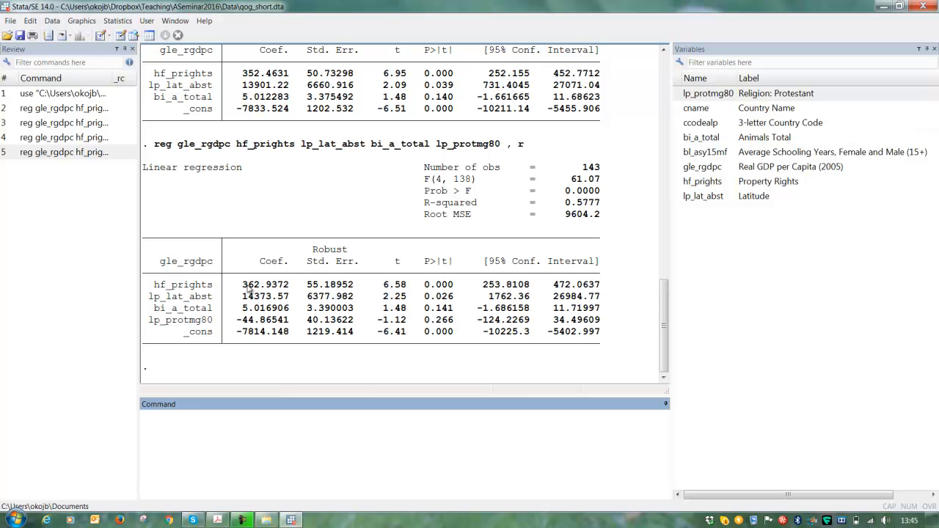
click(403, 418)
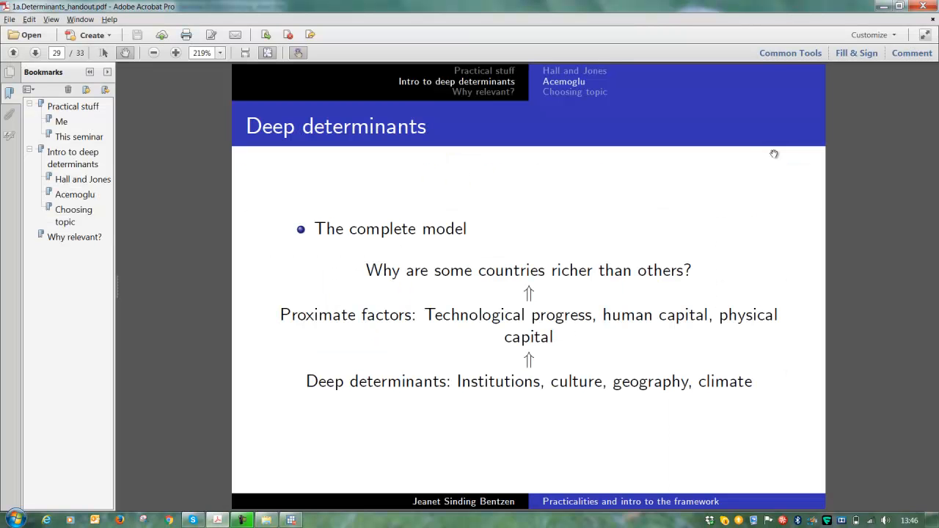
mouse_move(565, 356)
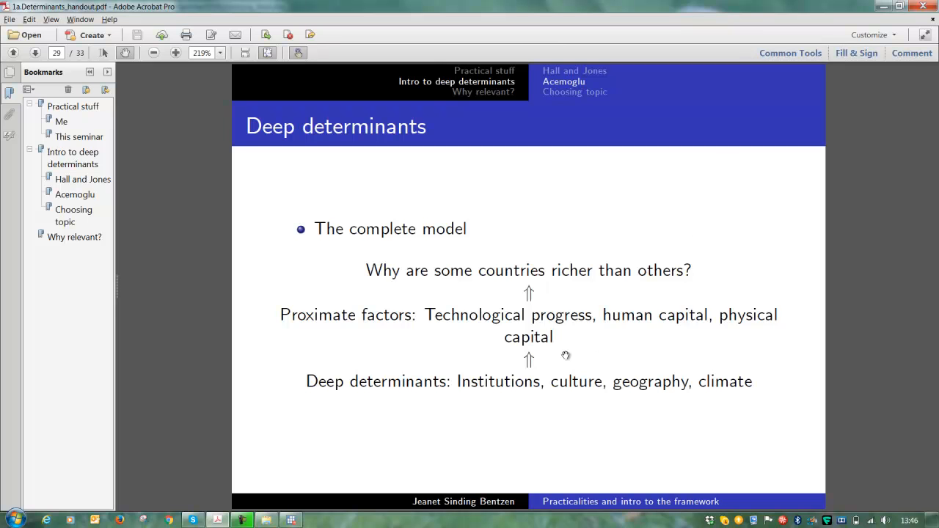
mouse_move(293, 380)
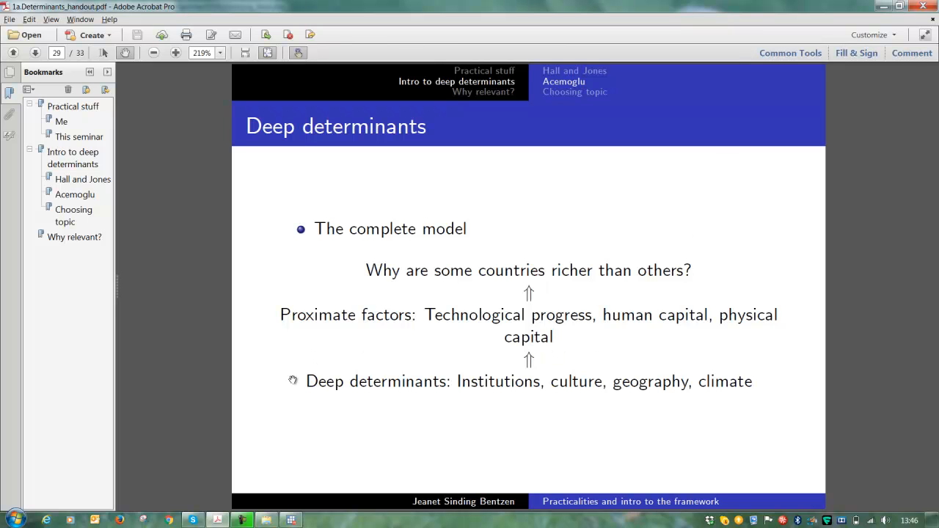
mouse_move(784, 379)
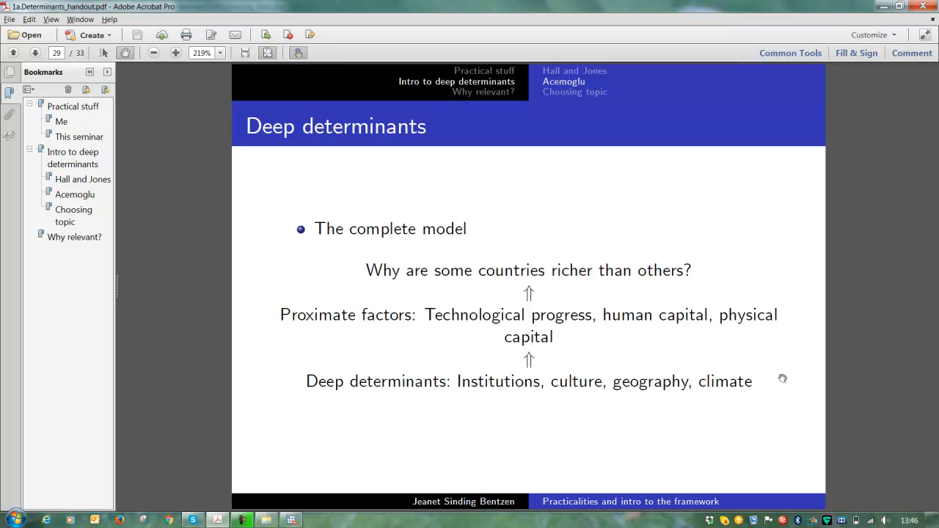
mouse_move(783, 327)
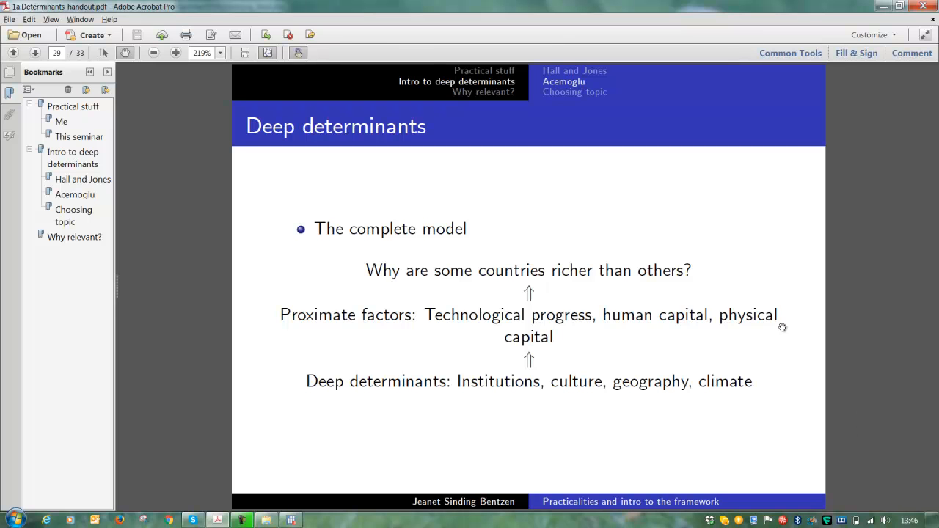
mouse_move(696, 269)
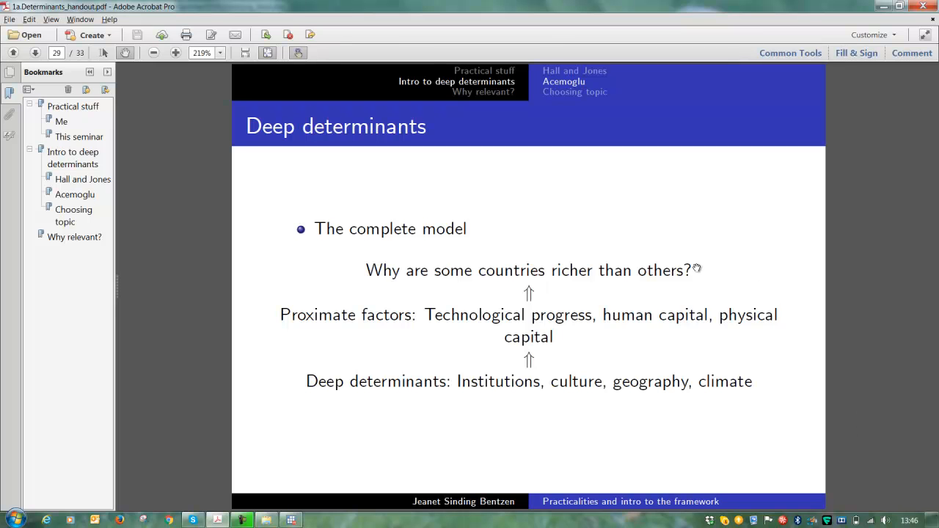
mouse_move(583, 336)
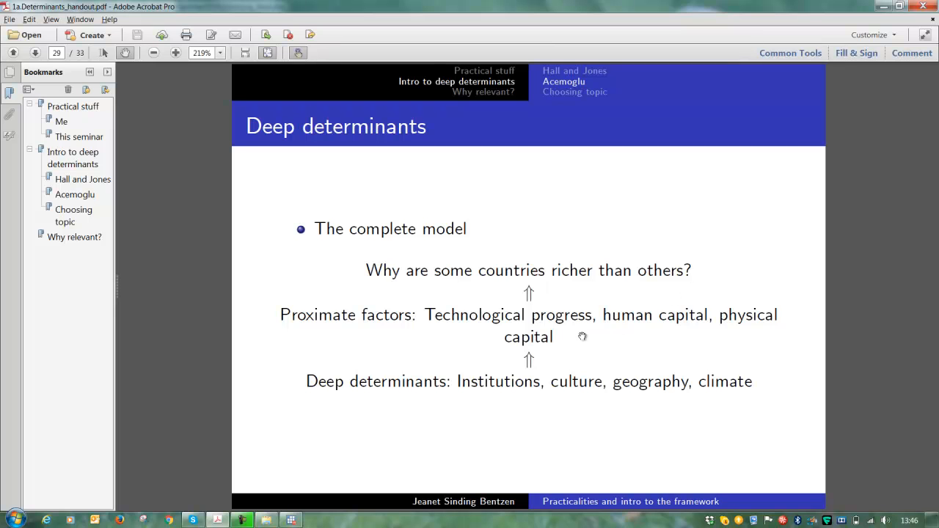
mouse_move(567, 340)
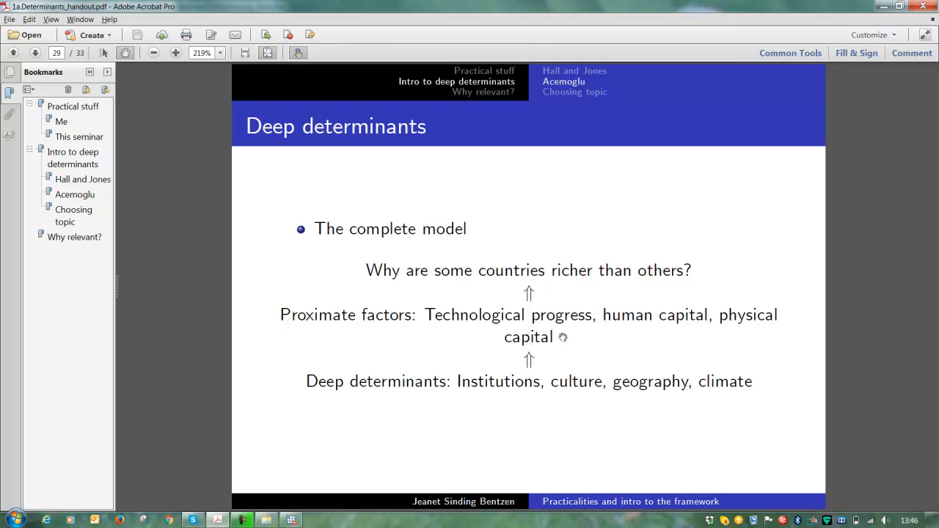
mouse_move(635, 336)
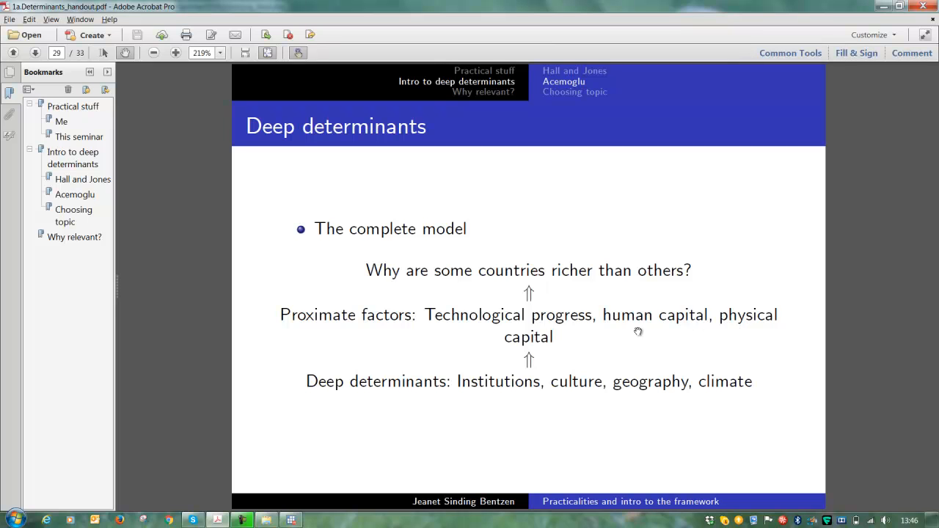
mouse_move(604, 288)
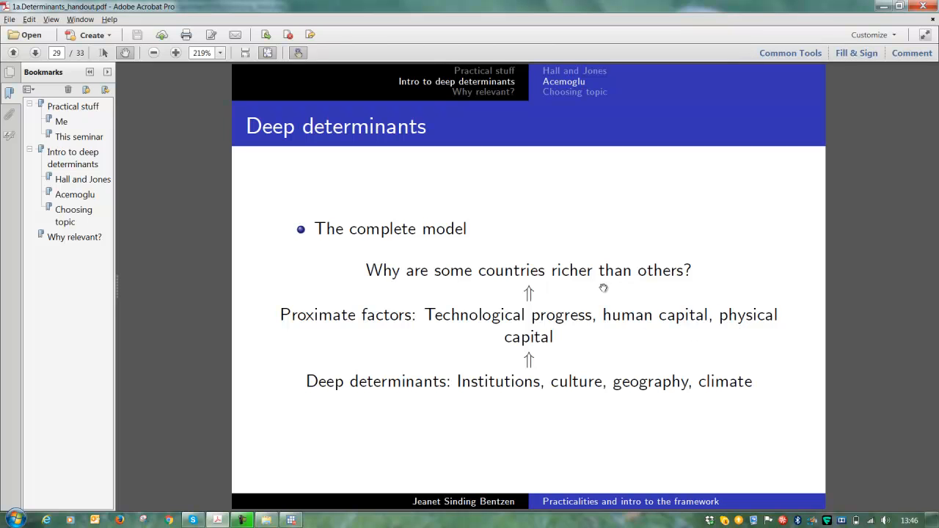
mouse_move(710, 310)
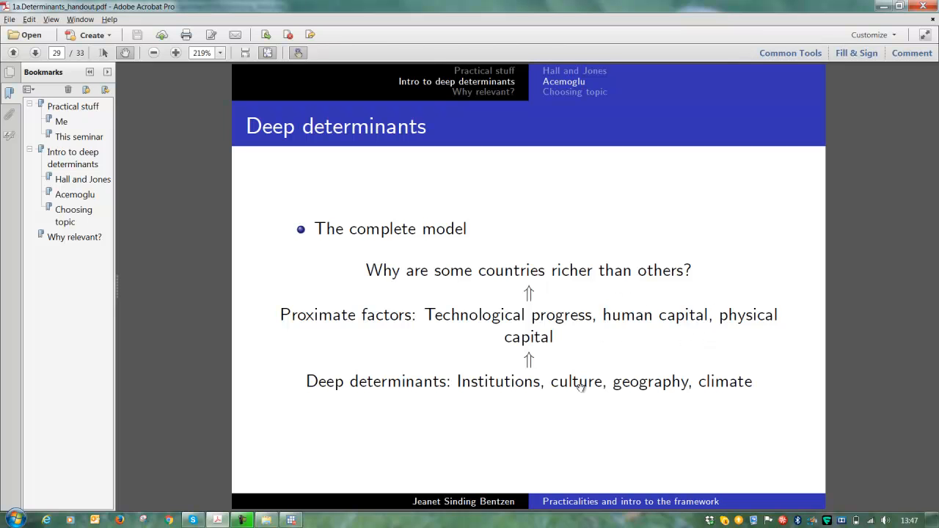
mouse_move(606, 347)
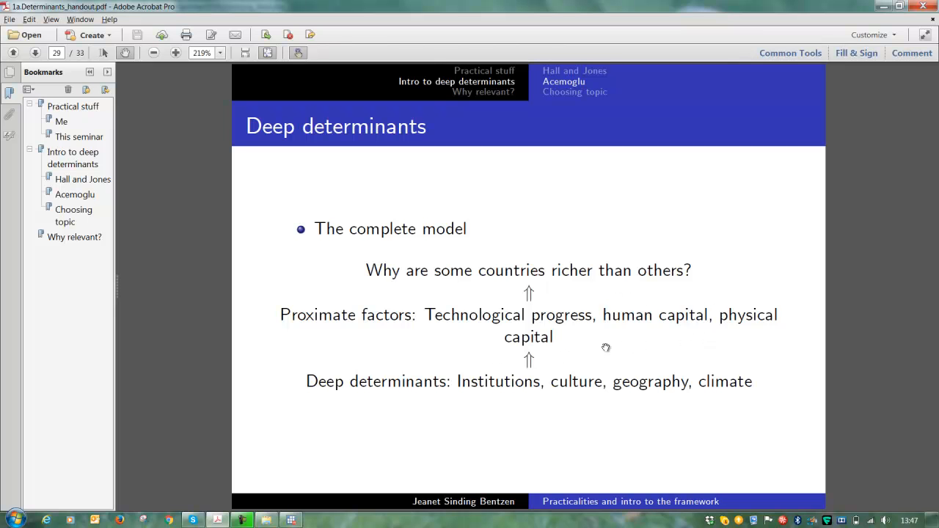
mouse_move(592, 295)
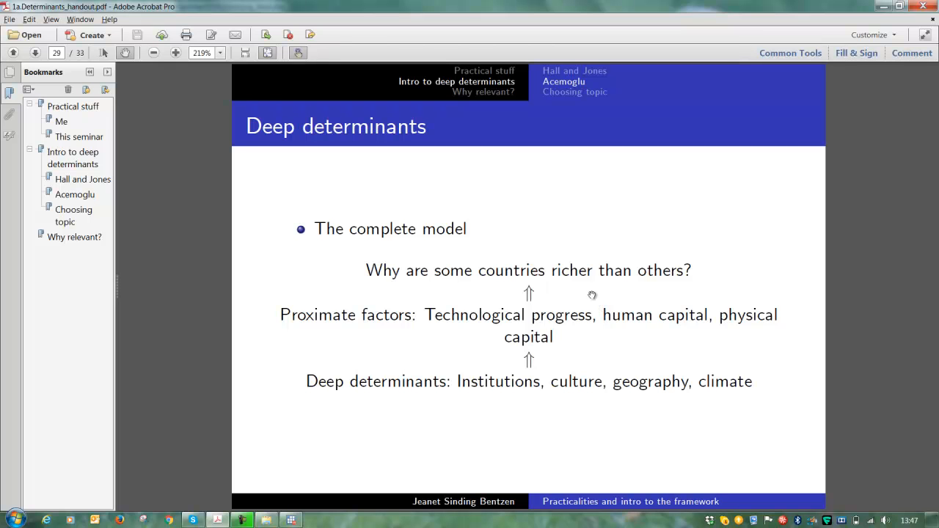
mouse_move(556, 380)
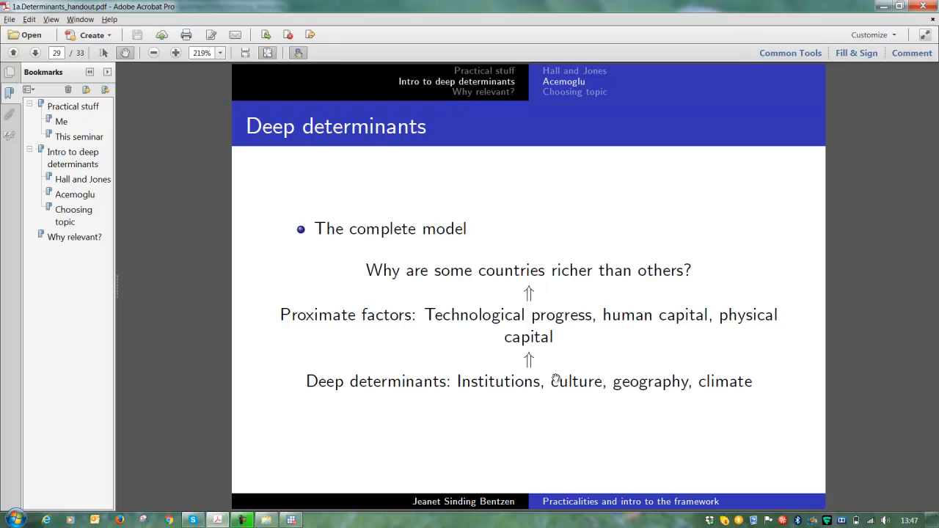
mouse_move(532, 411)
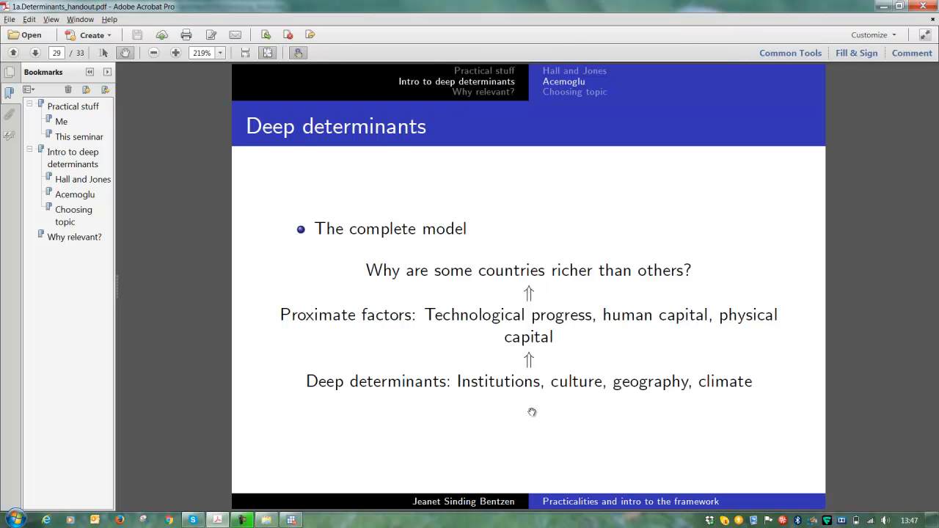
mouse_move(531, 397)
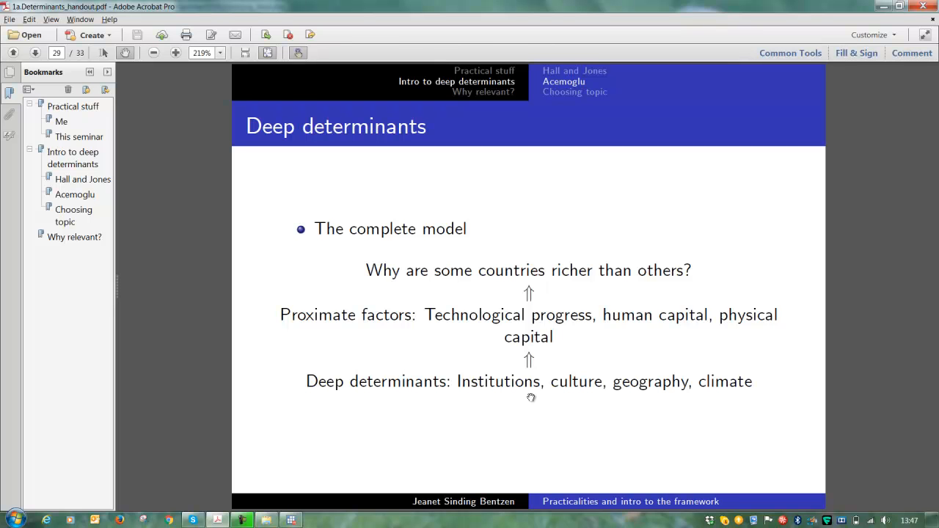
mouse_move(553, 360)
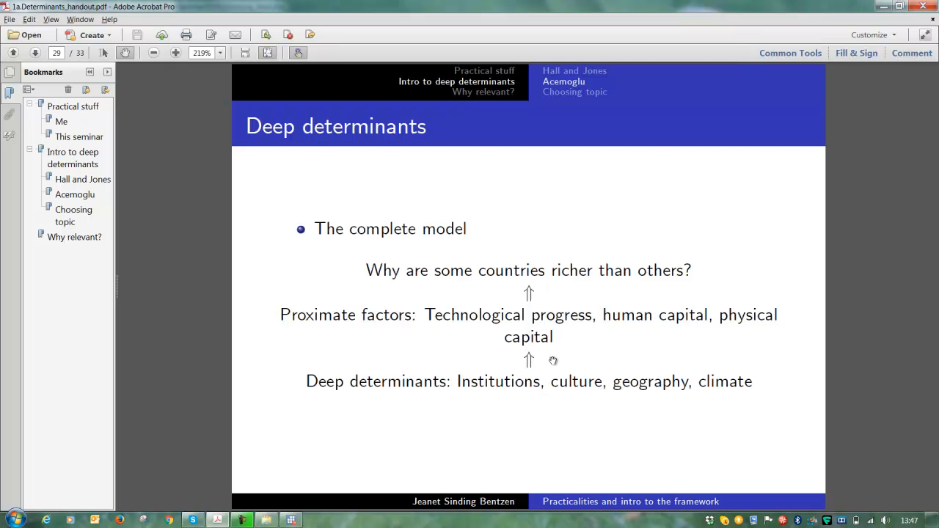
mouse_move(648, 329)
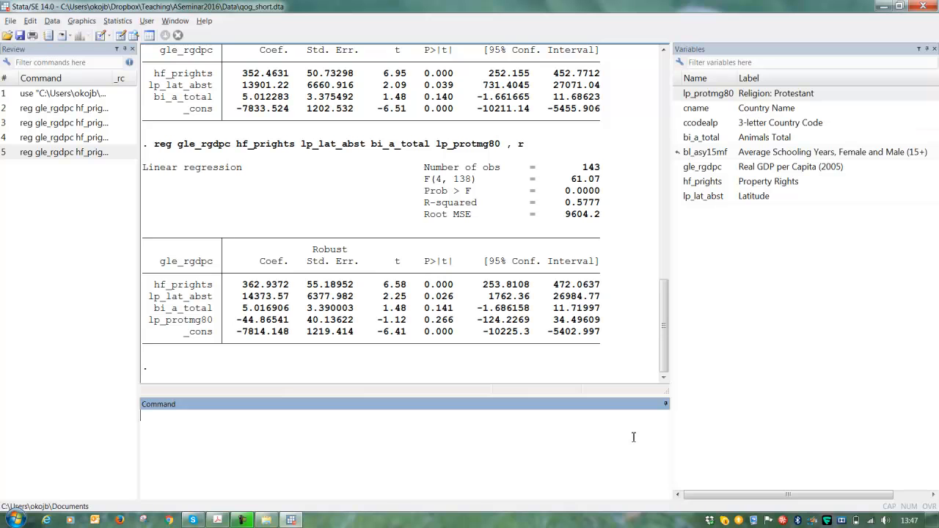
- Recall the robust regression with lp_protmg80 to extend it with bl_asy15mf
text(reg gle_rgdpc hf_prights lp_lat_abst bi_a_total lp_protmg80 , r)
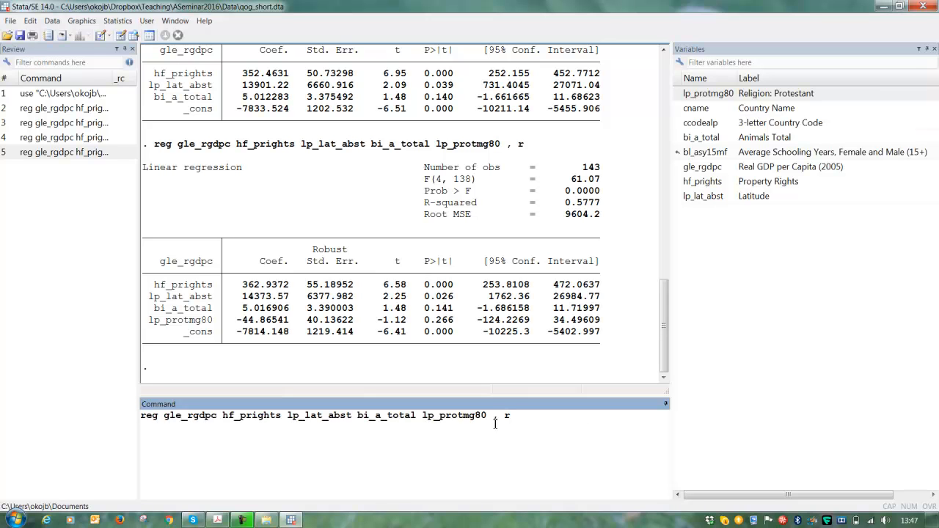
mouse_move(668, 266)
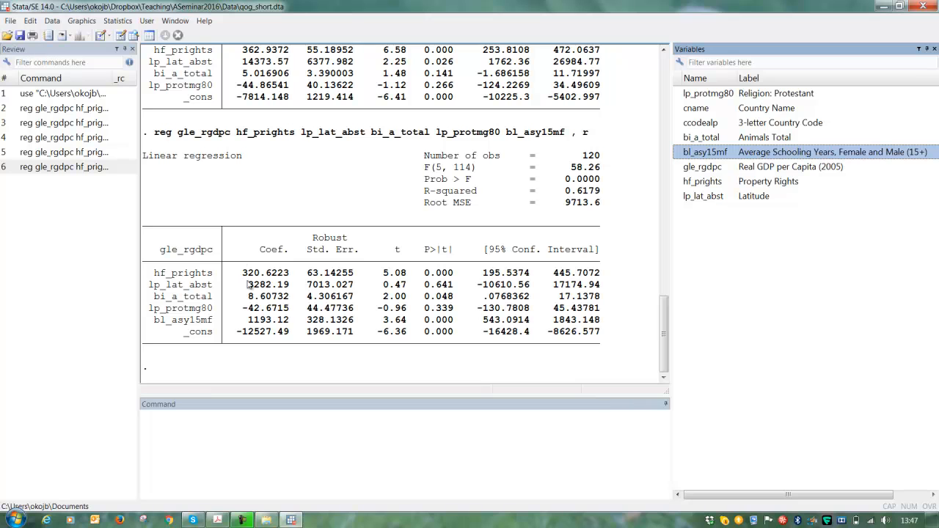
mouse_move(222, 279)
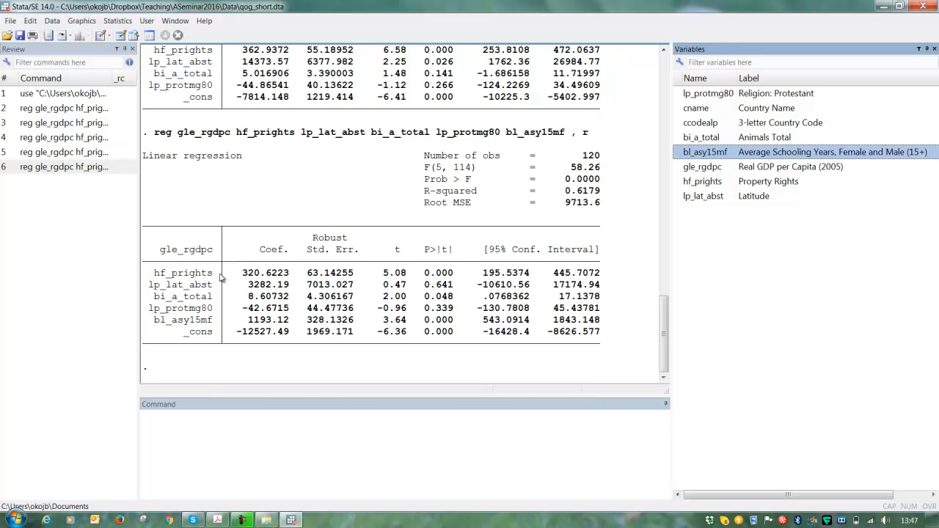
mouse_move(240, 294)
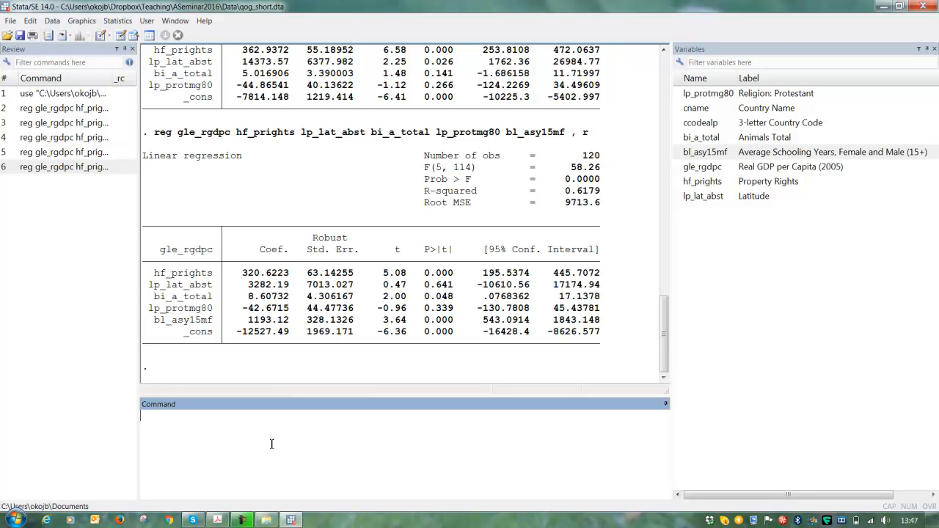
mouse_move(223, 319)
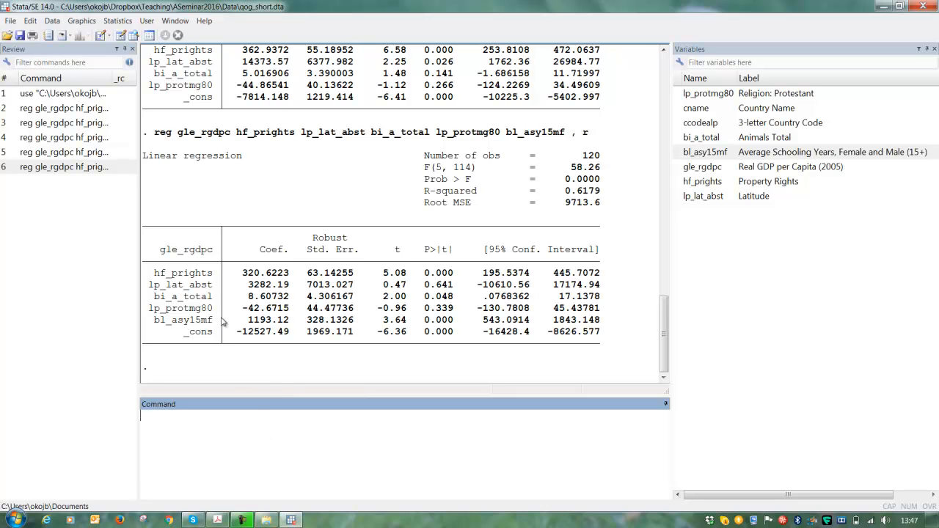
mouse_move(211, 271)
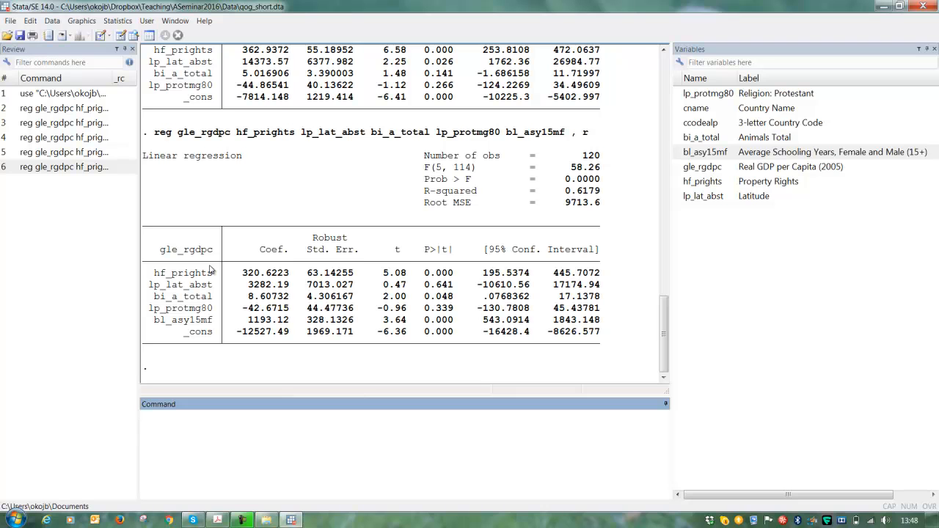